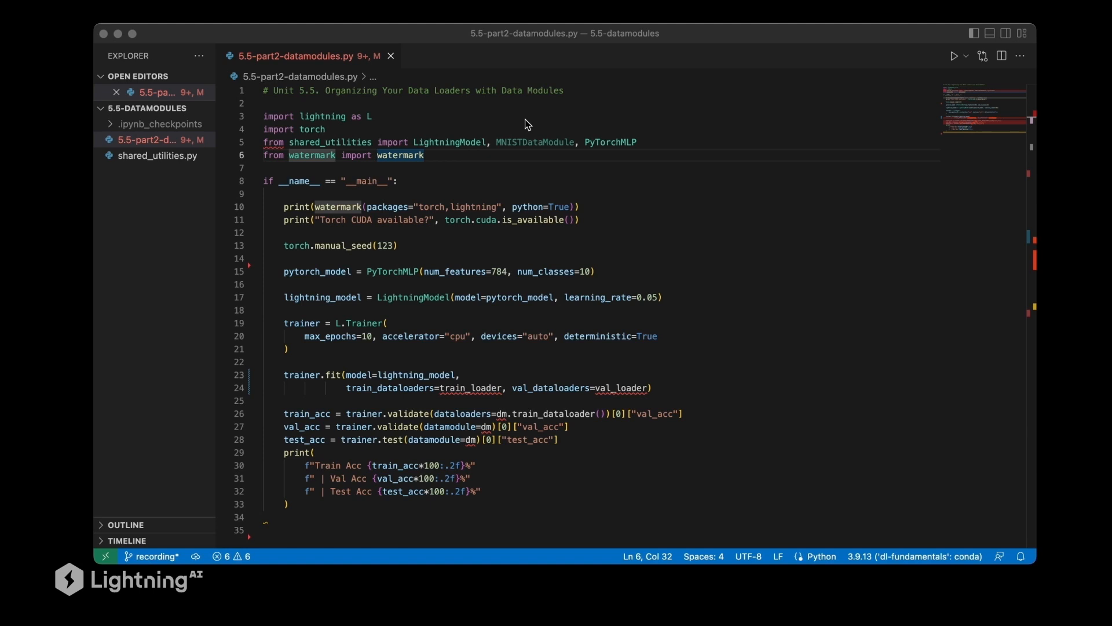
- Highlight LightningModel and MNISTDataModule in the shared_utilities import line
{"action": "left_click", "coordinate": [417, 142]}
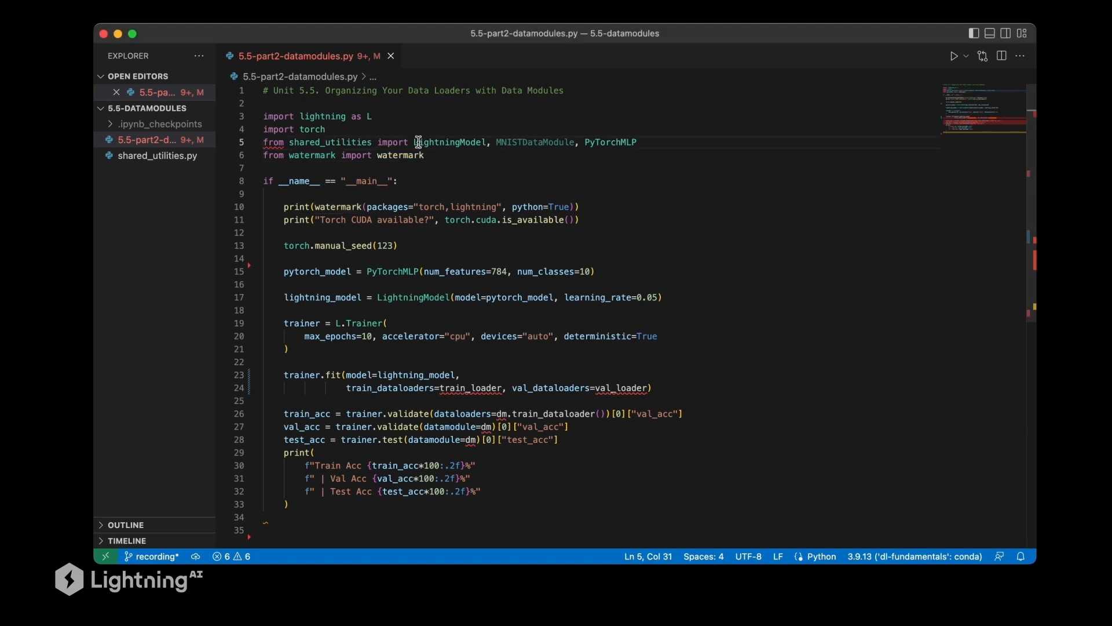
{"action": "double_click", "coordinate": [331, 142]}
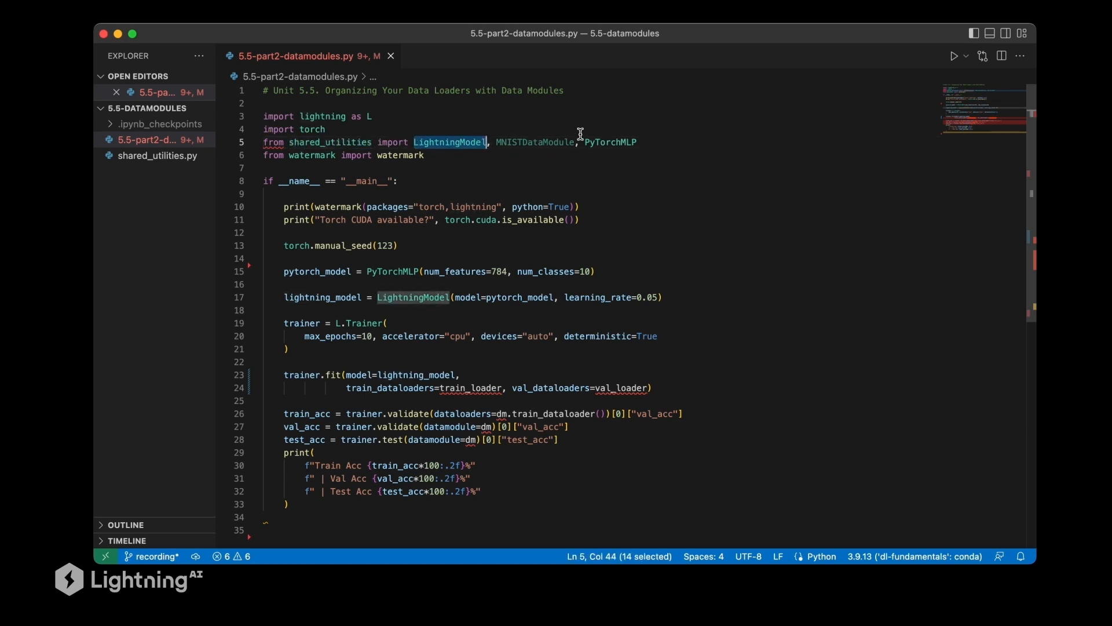
{"action": "double_click", "coordinate": [608, 141]}
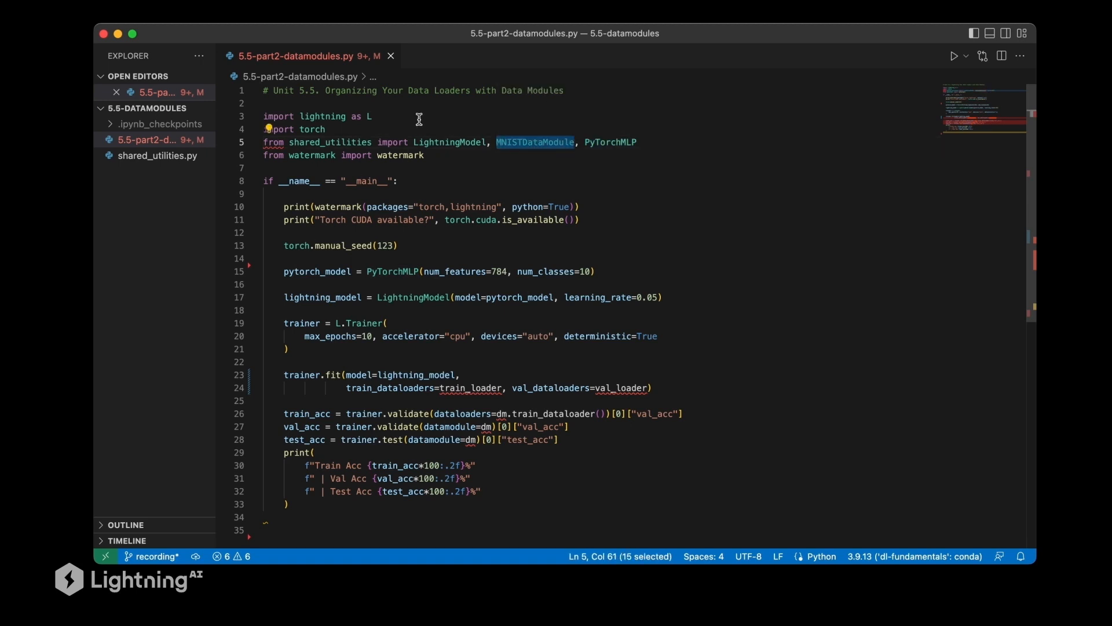
{"action": "mouse_move", "coordinate": [412, 139]}
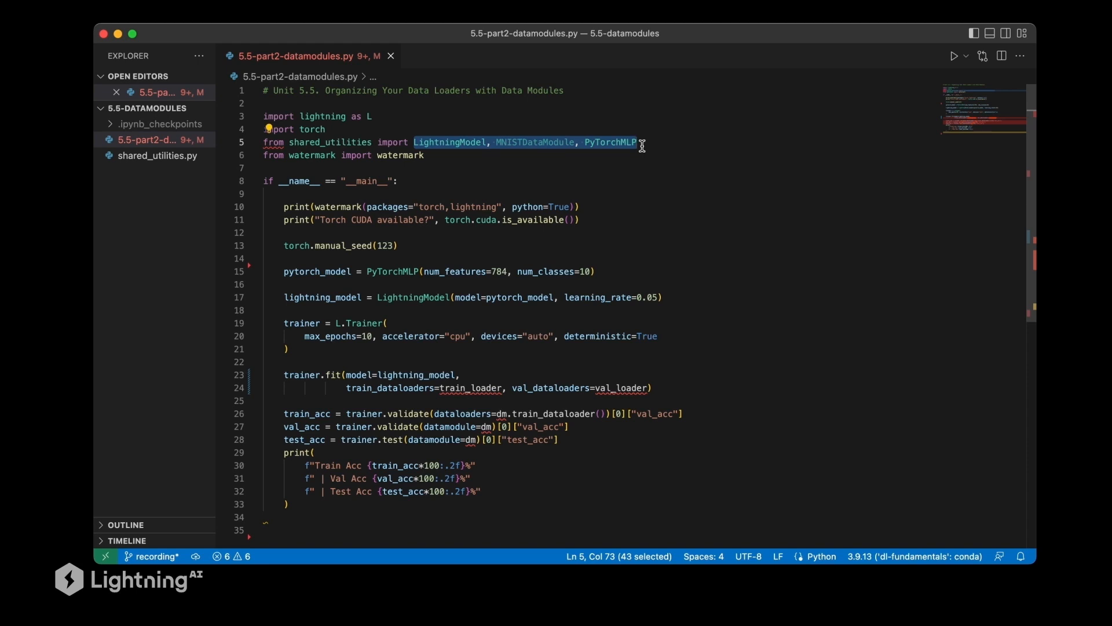
{"action": "mouse_move", "coordinate": [358, 142]}
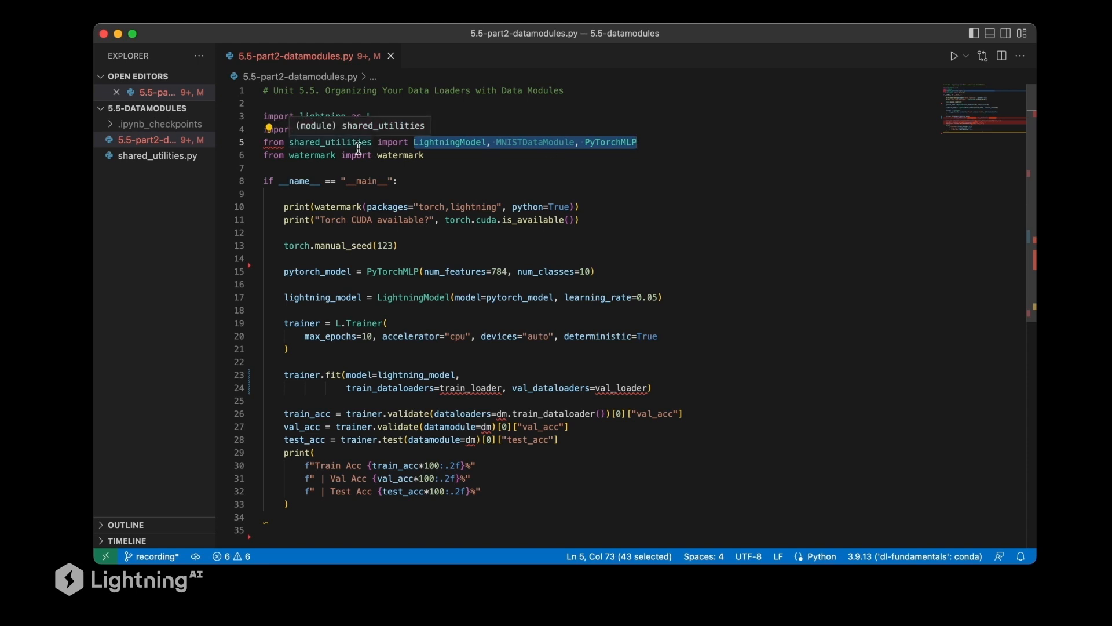
{"action": "mouse_move", "coordinate": [182, 169]}
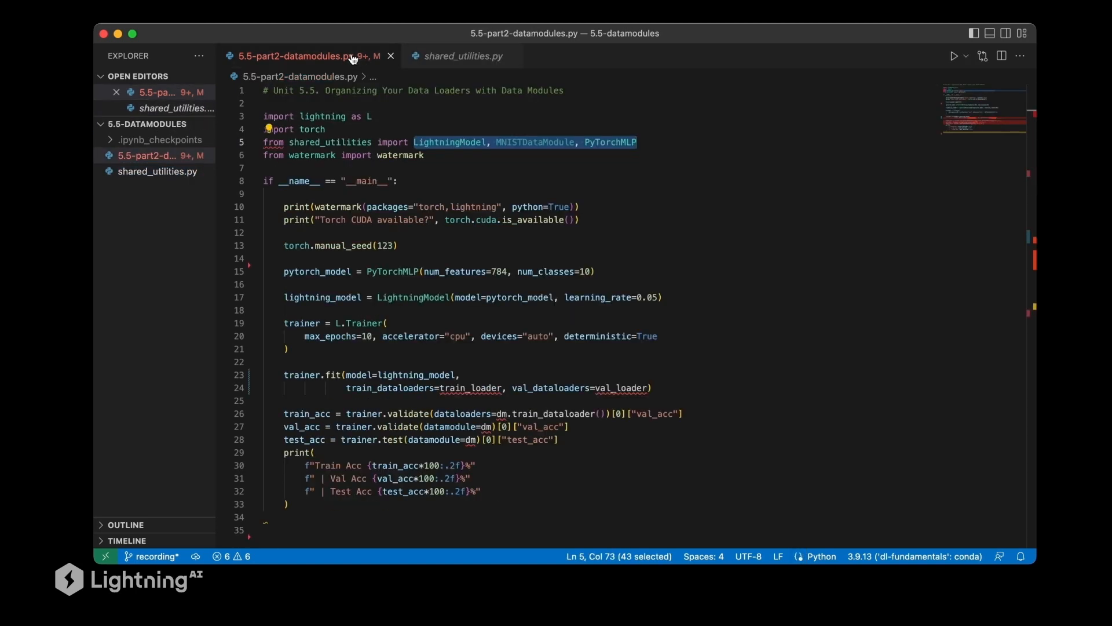
{"action": "mouse_move", "coordinate": [533, 155]}
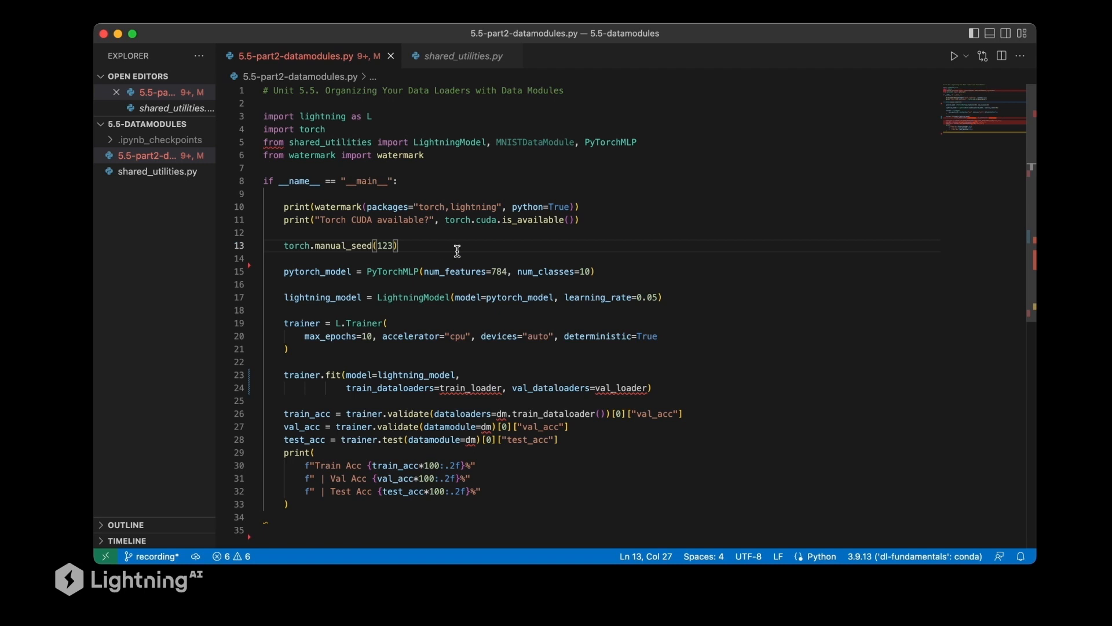
- Add the line dm = MNISTDataModule() before the pytorch_model definition
{"action": "type", "text": "dm ="}
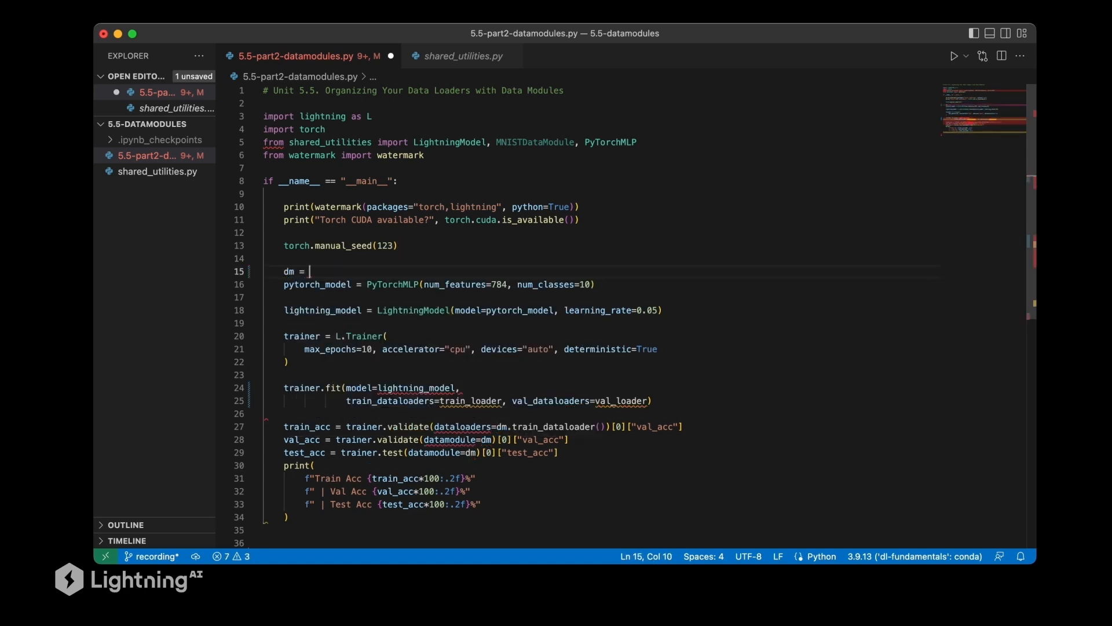
{"action": "type", "text": "MNISTDataModule"}
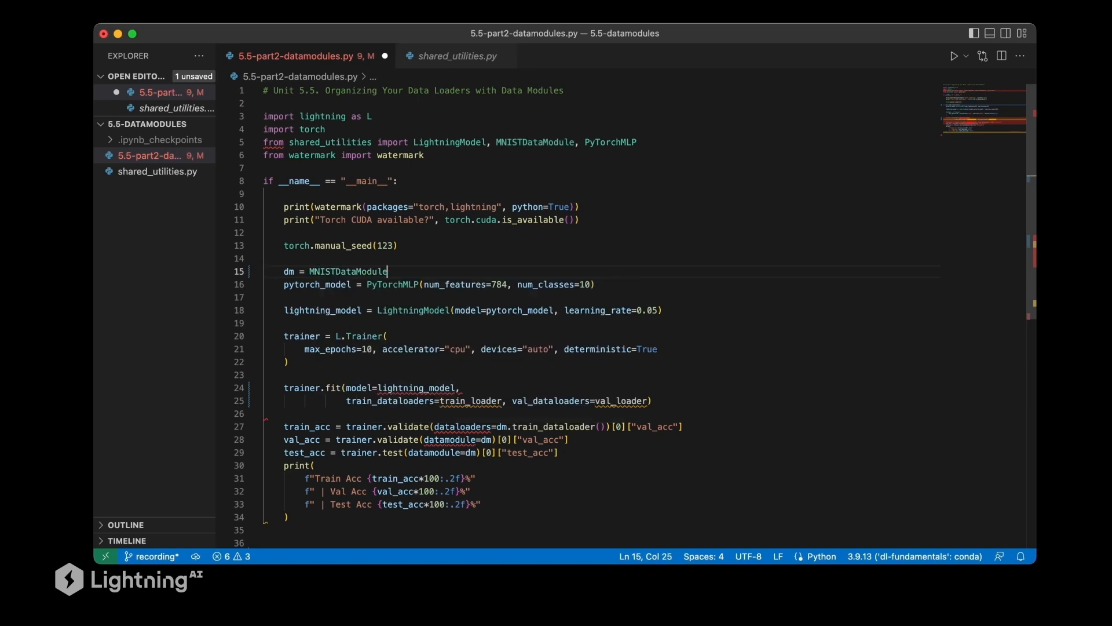
{"action": "type", "text": "()"}
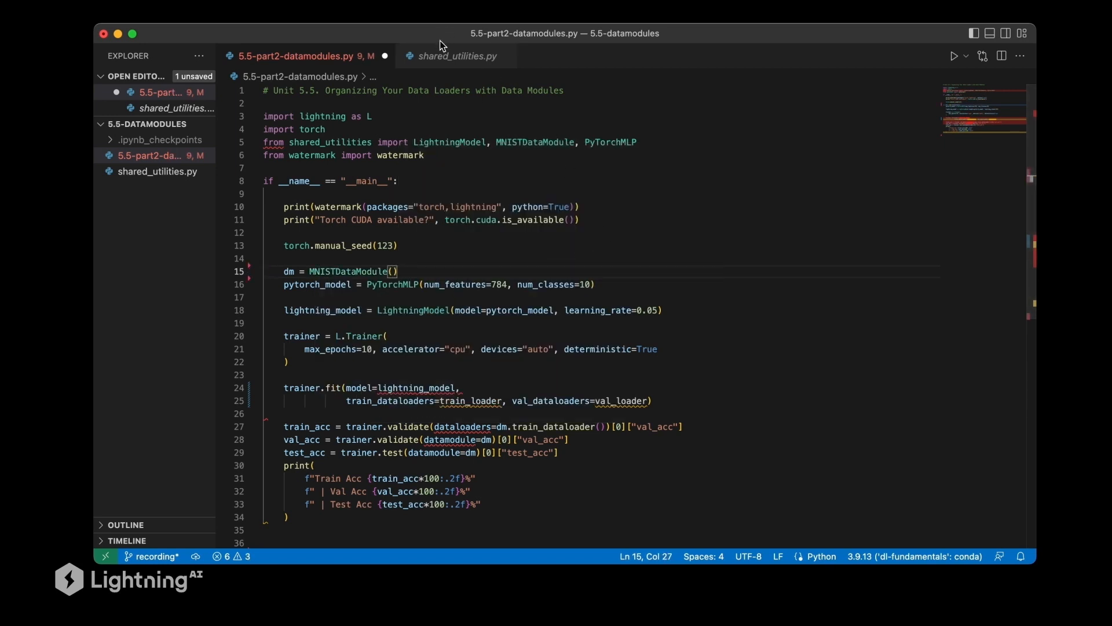
- Review MNISTDataModule's batch size argument and prepare_data download method in shared_utilities.py
{"action": "left_click", "coordinate": [460, 55]}
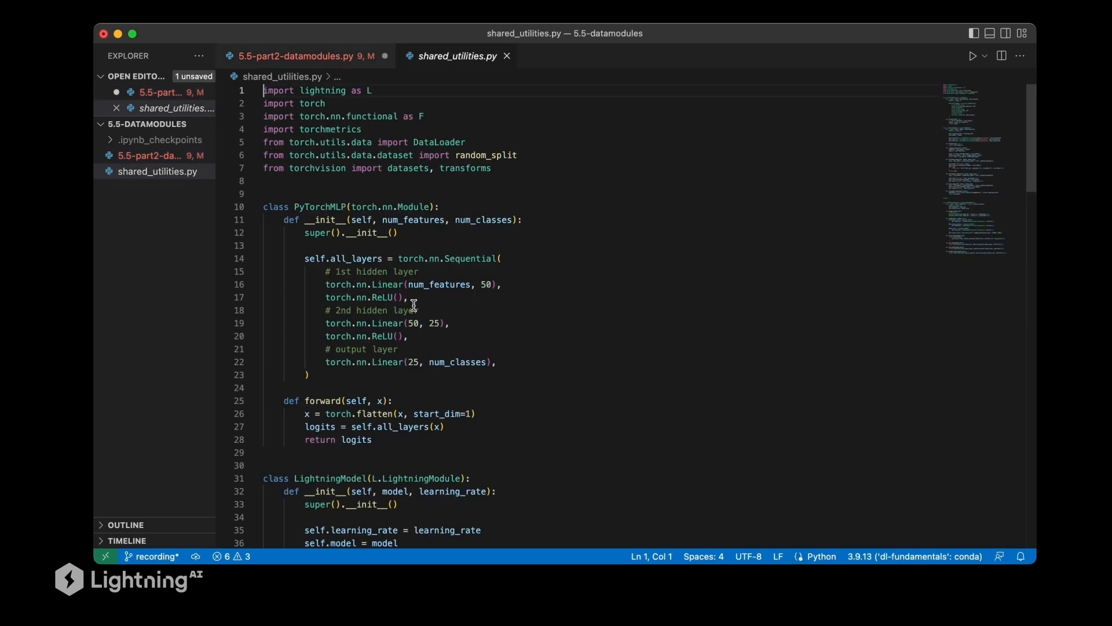
{"action": "scroll", "scroll_direction": "down", "scroll_amount": 3}
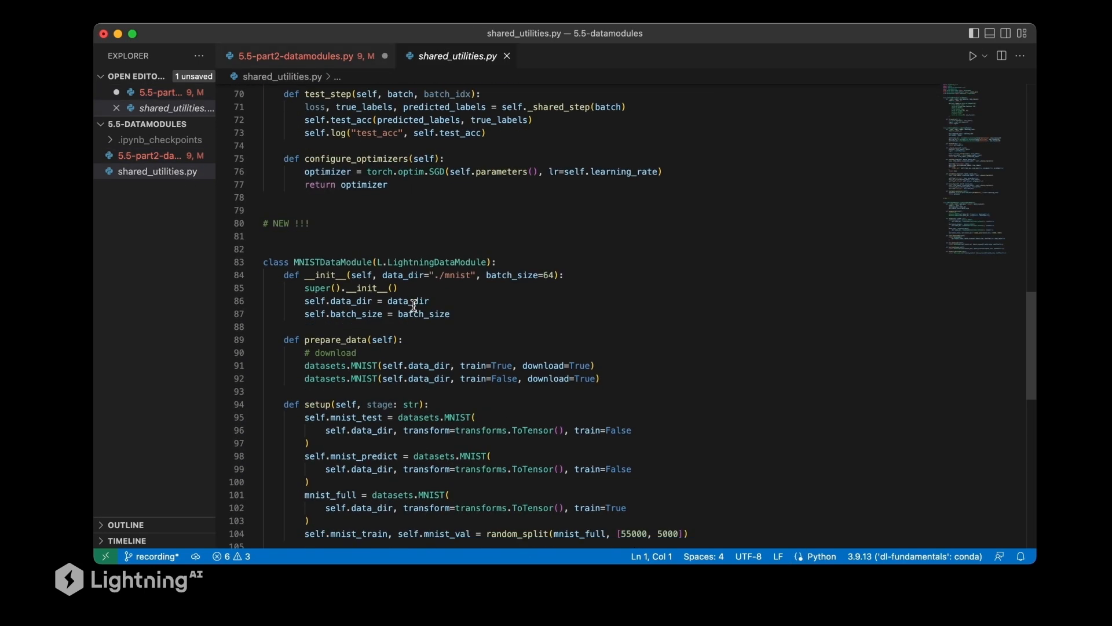
{"action": "double_click", "coordinate": [327, 130]}
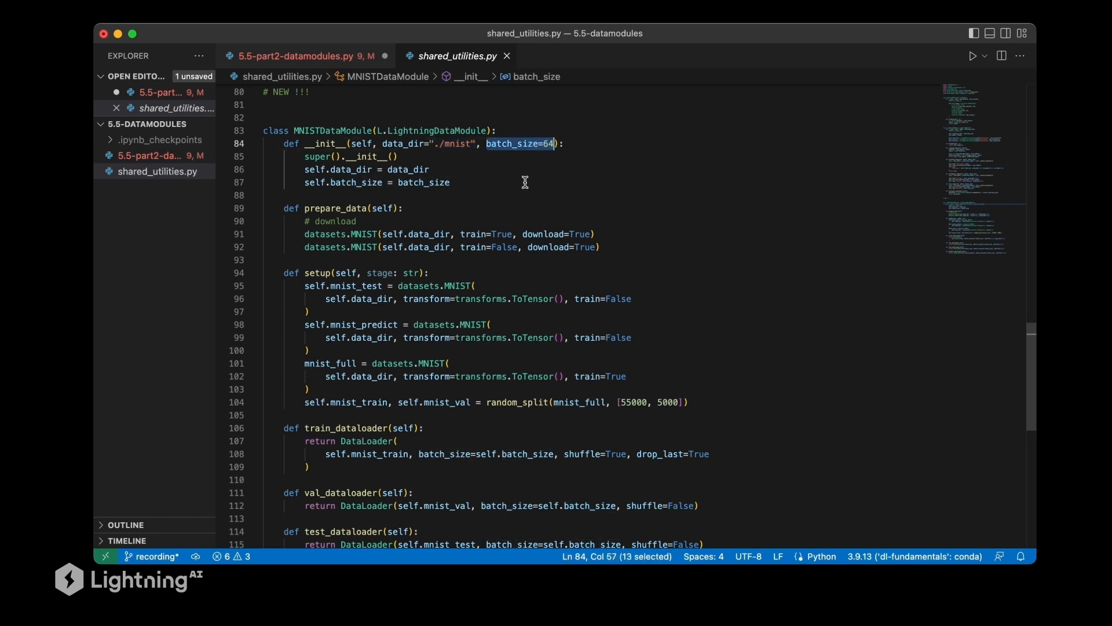
{"action": "mouse_move", "coordinate": [492, 219]}
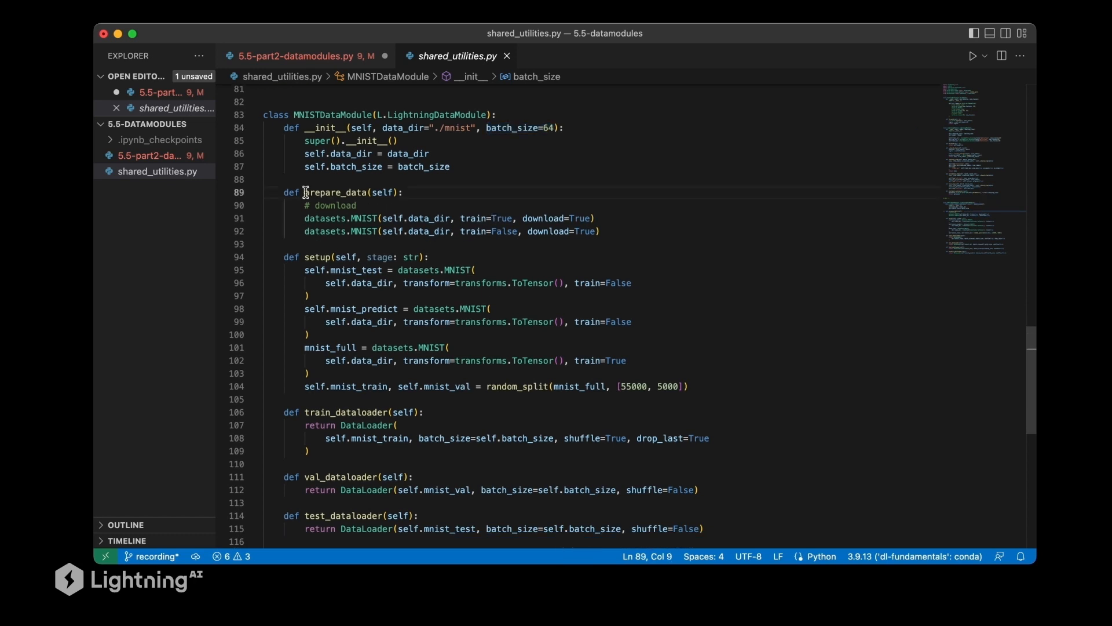
{"action": "left_click", "coordinate": [311, 205]}
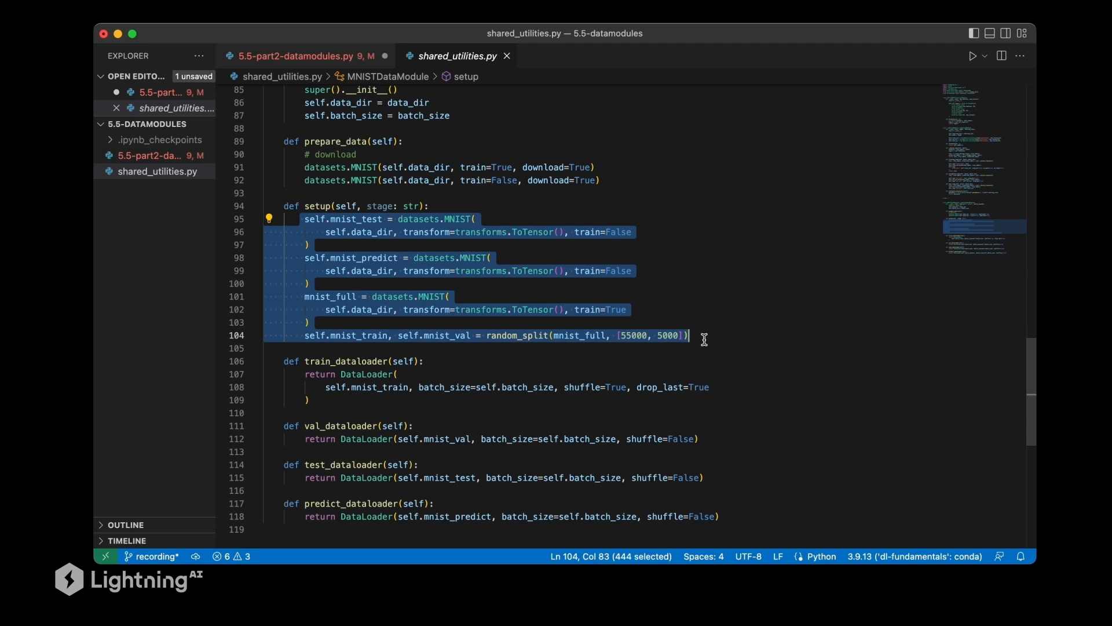
- Review the data module's setup method and its DataLoader usages
{"action": "scroll", "scroll_direction": "down", "scroll_amount": 3}
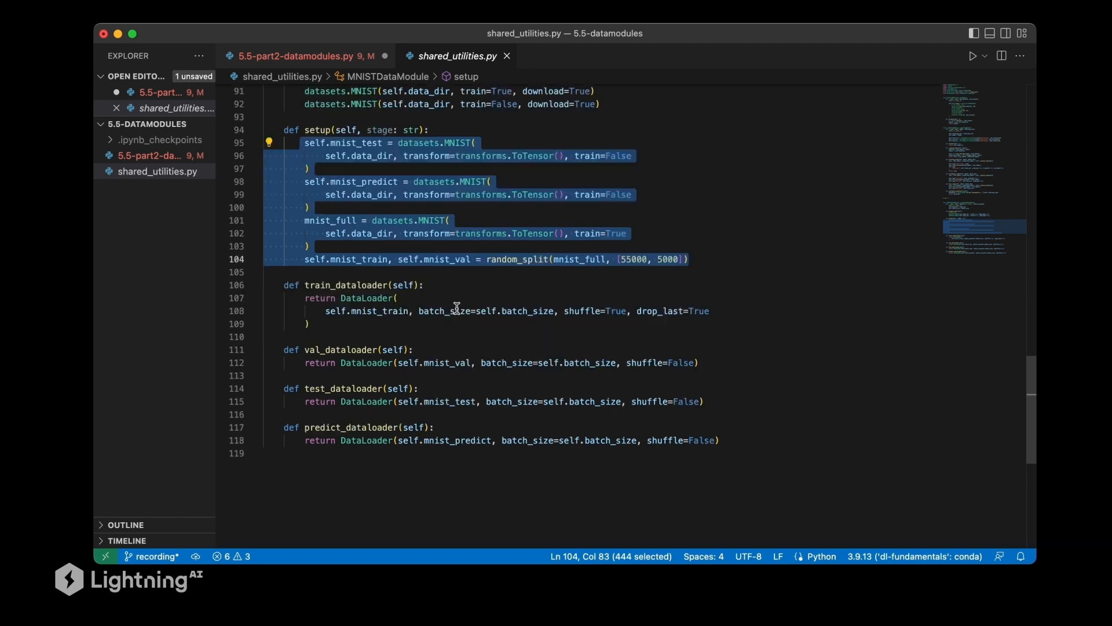
{"action": "left_click", "coordinate": [424, 285]}
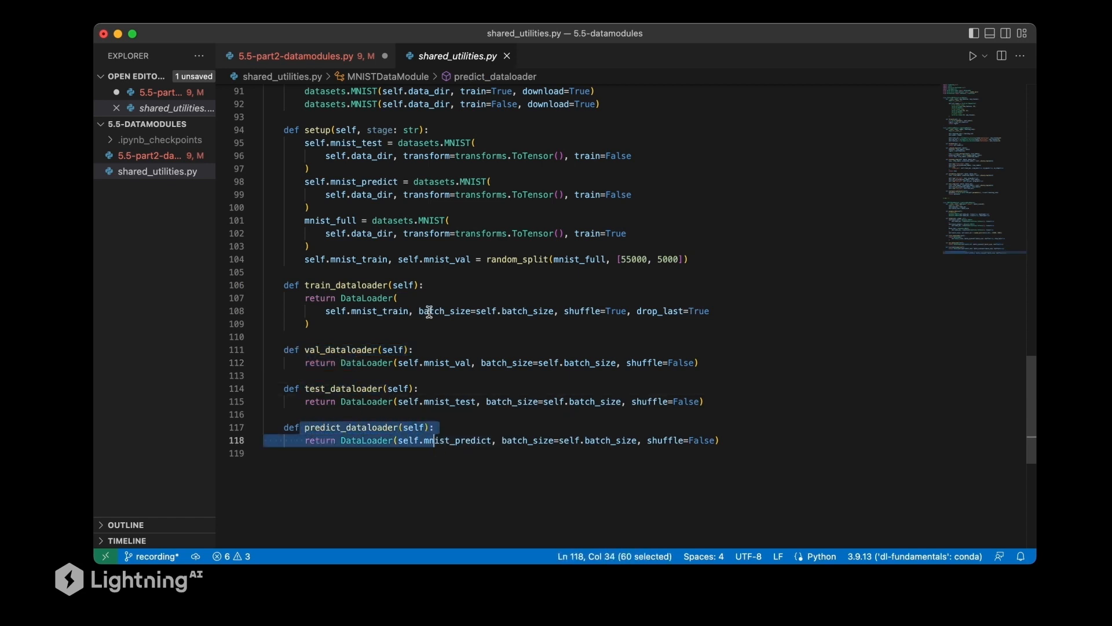
{"action": "scroll", "scroll_direction": "up", "scroll_amount": 3}
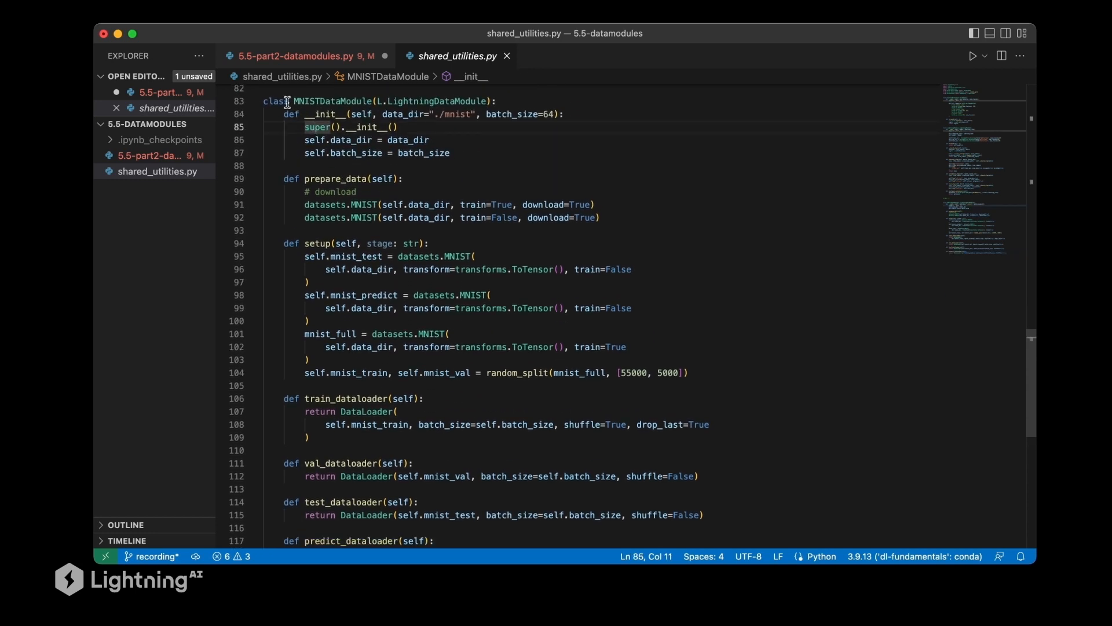
{"action": "left_click", "coordinate": [308, 359]}
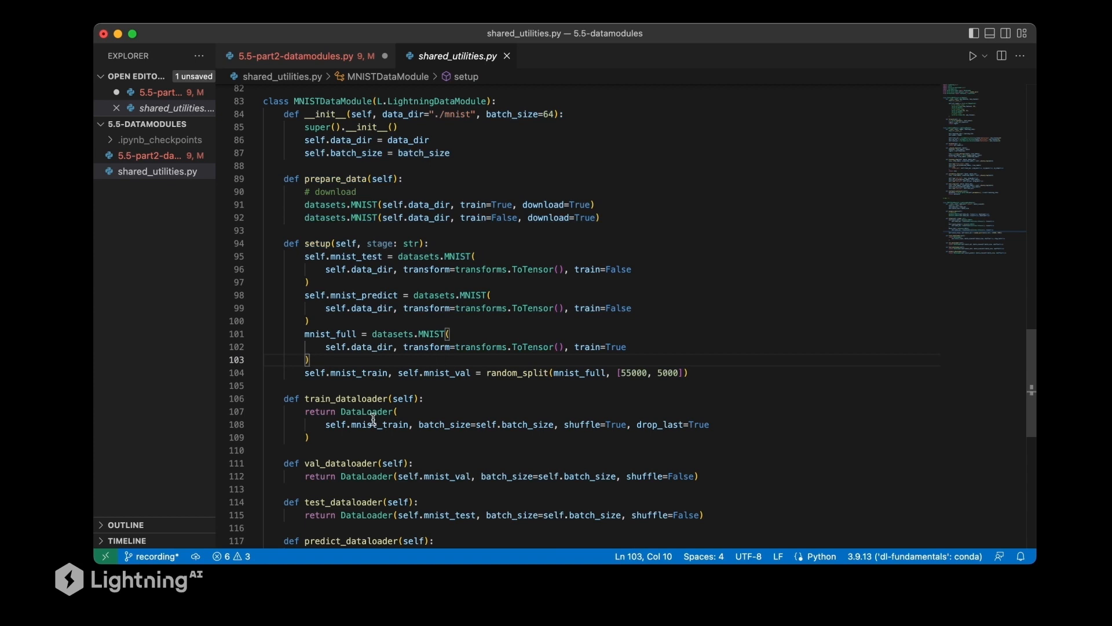
{"action": "scroll", "scroll_direction": "down", "scroll_amount": 3}
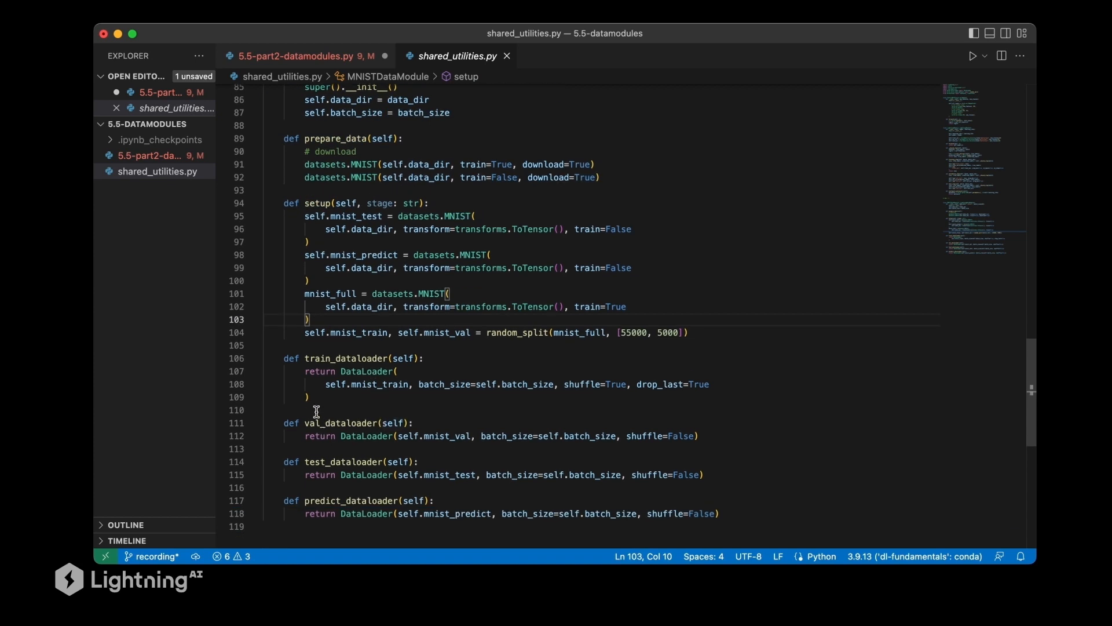
{"action": "double_click", "coordinate": [366, 345]}
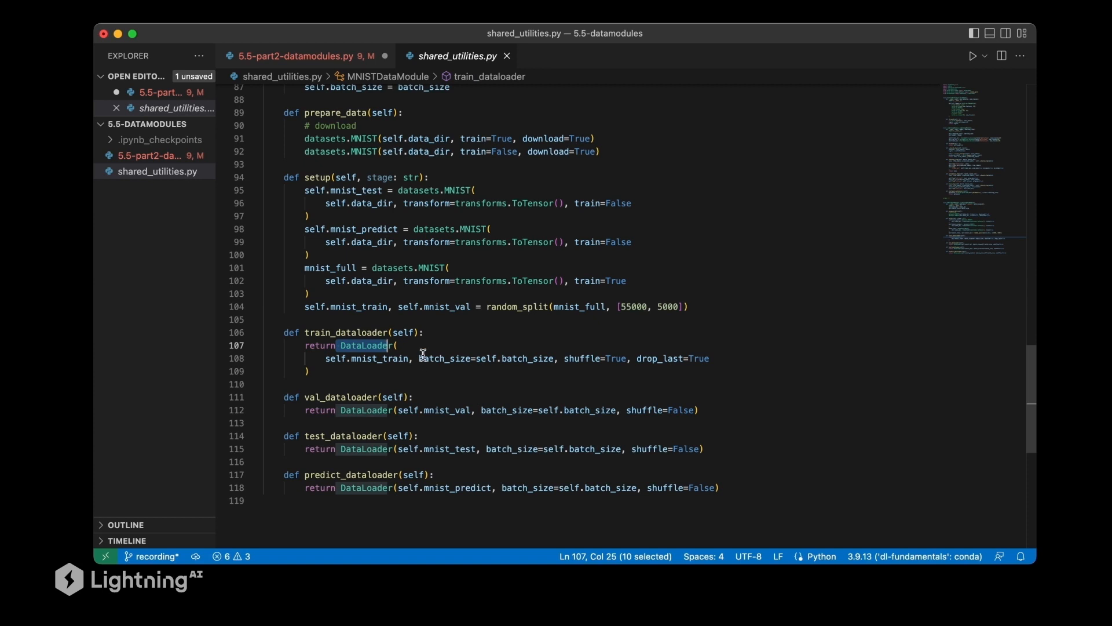
{"action": "mouse_move", "coordinate": [442, 358]}
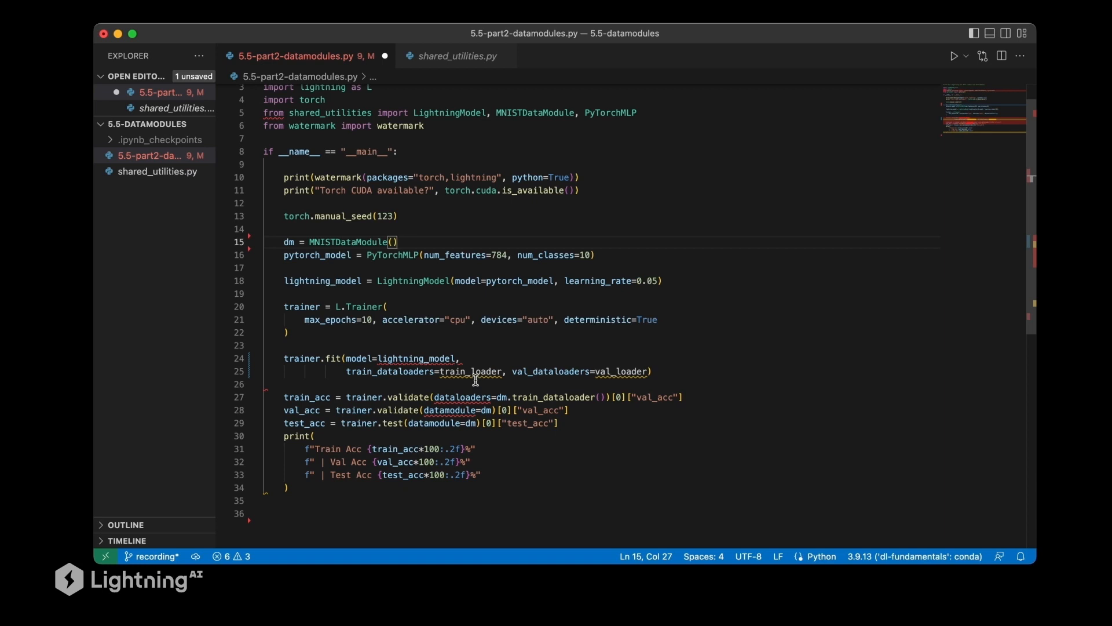
- Comment out the old trainer.fit call that passed train_loader and val_loader
{"action": "double_click", "coordinate": [347, 241]}
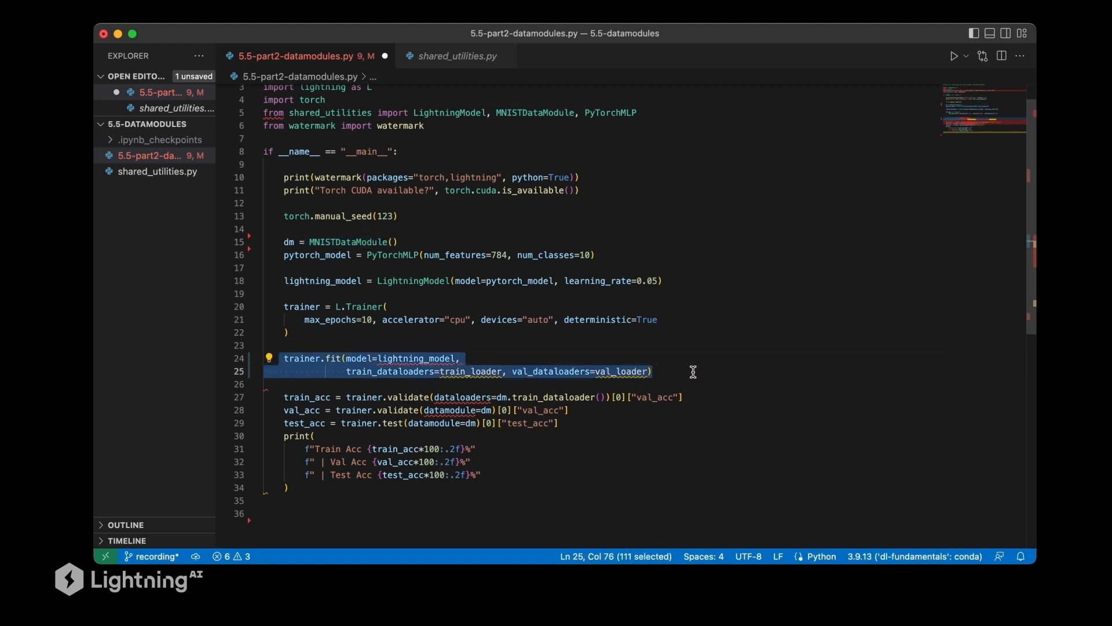
{"action": "mouse_move", "coordinate": [438, 338]}
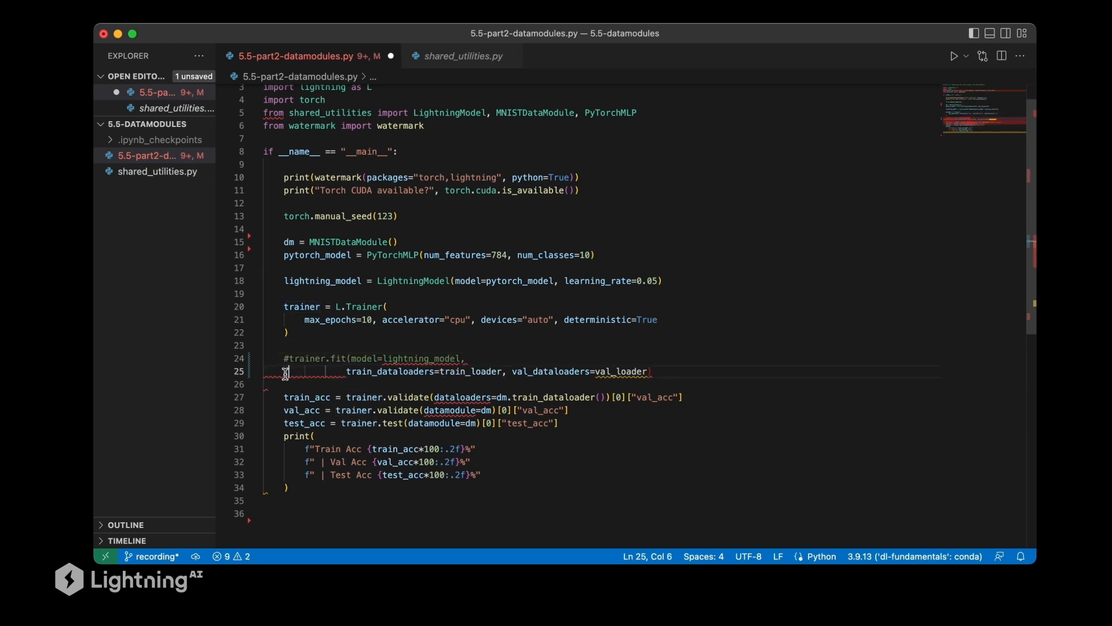
{"action": "type", "text": "#"}
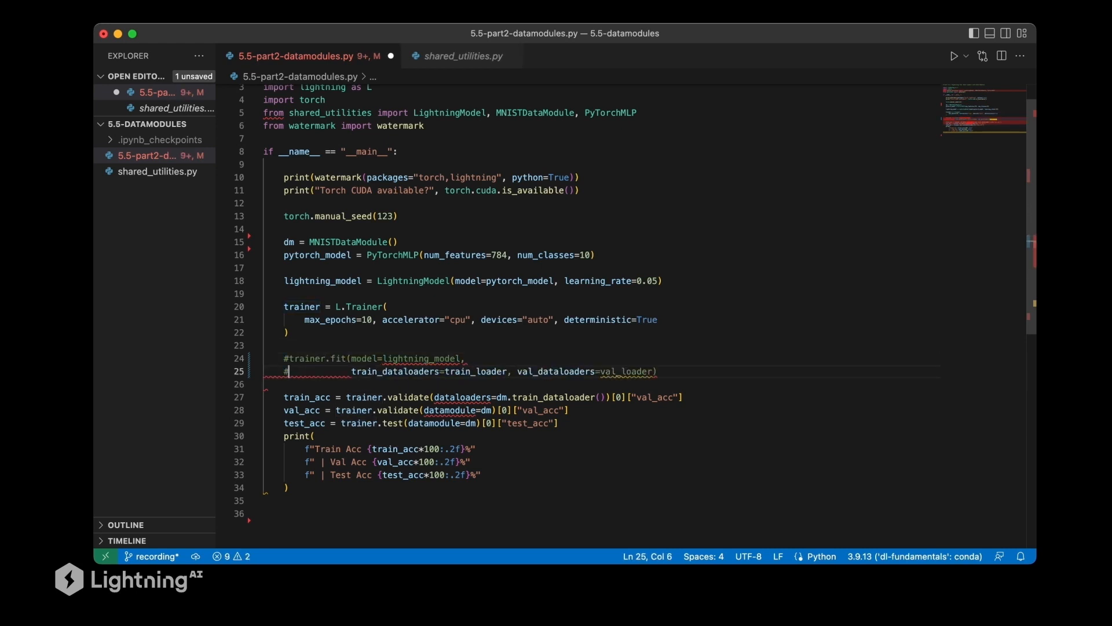
{"action": "double_click", "coordinate": [474, 371]}
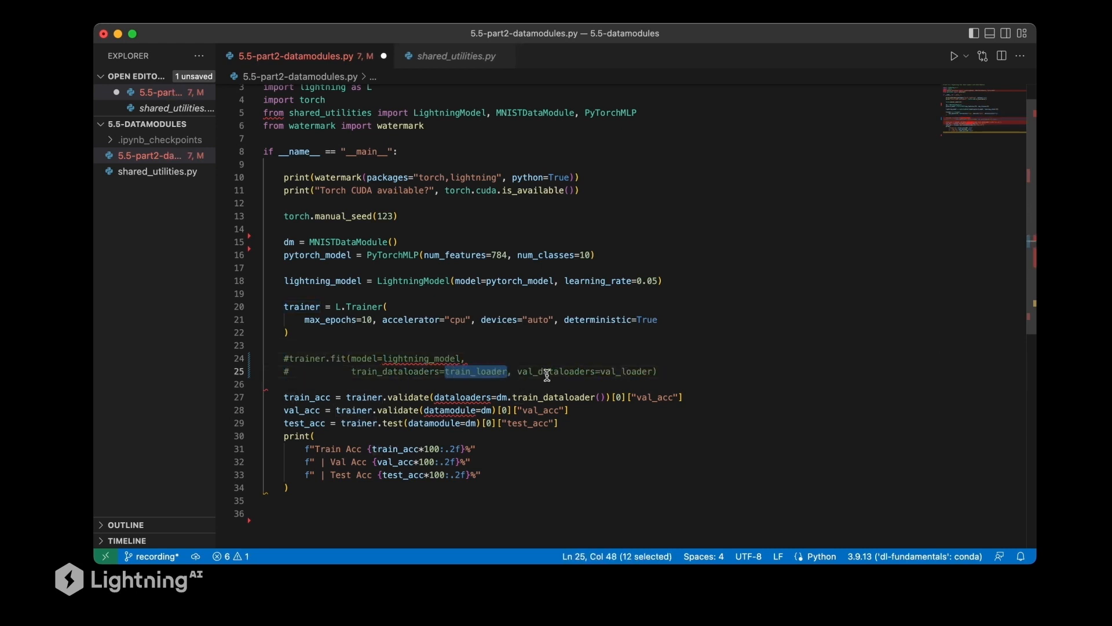
{"action": "double_click", "coordinate": [627, 371]}
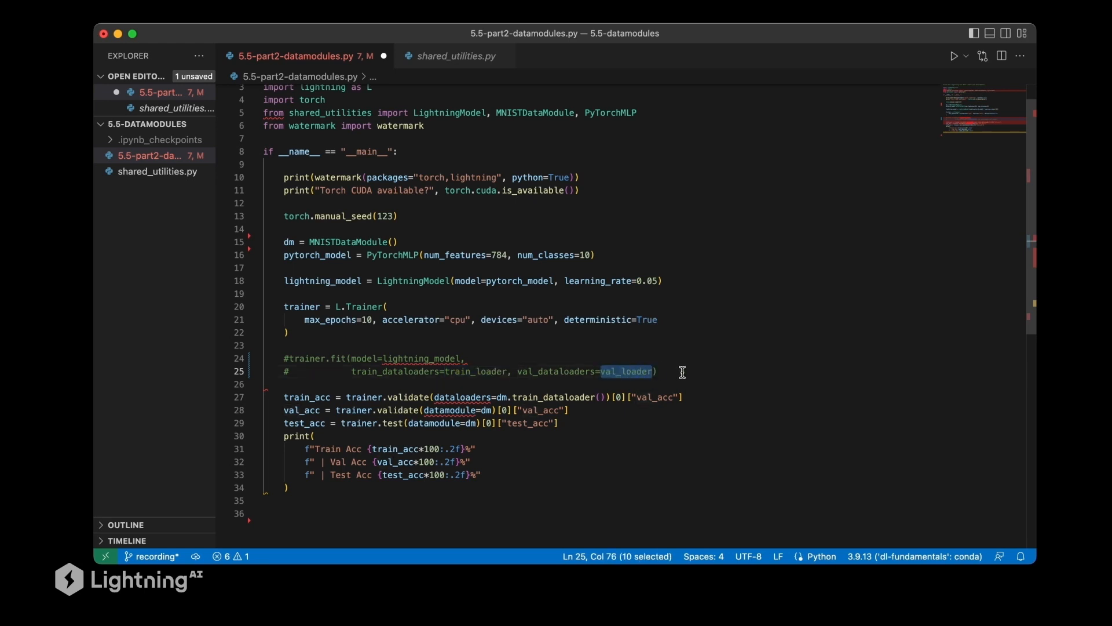
- Add trainer.fit(model=lightning_model, datamodule=dm) as the new fit call
{"action": "type", "text": "trainer.fit("}
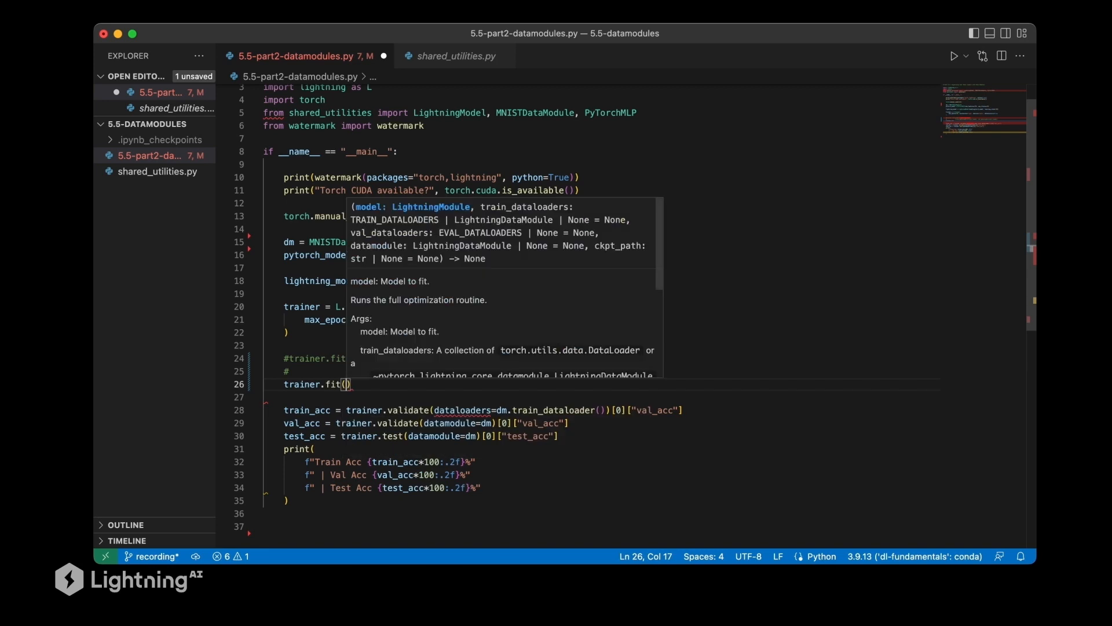
{"action": "type", "text": "model="}
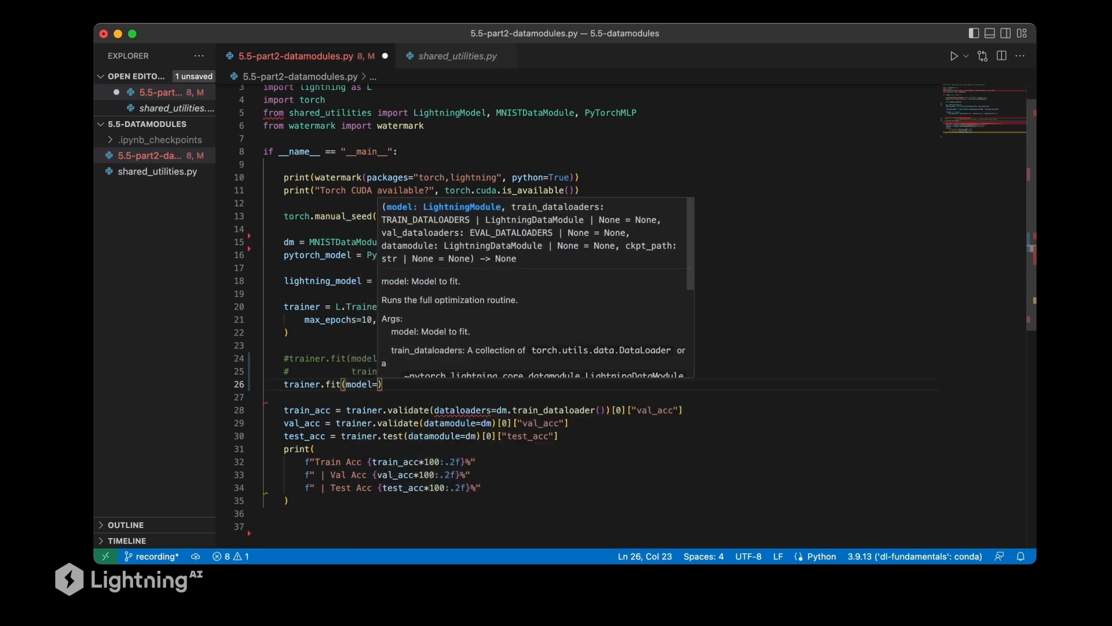
{"action": "type", "text": "lightning_model,"}
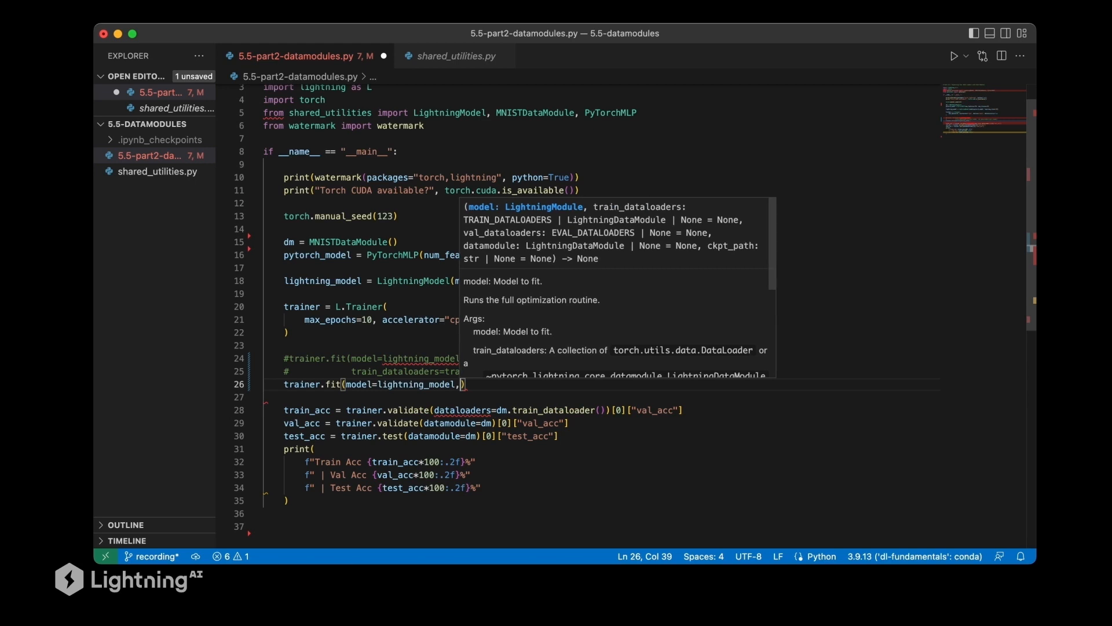
{"action": "type", "text": "datamodule=dm"}
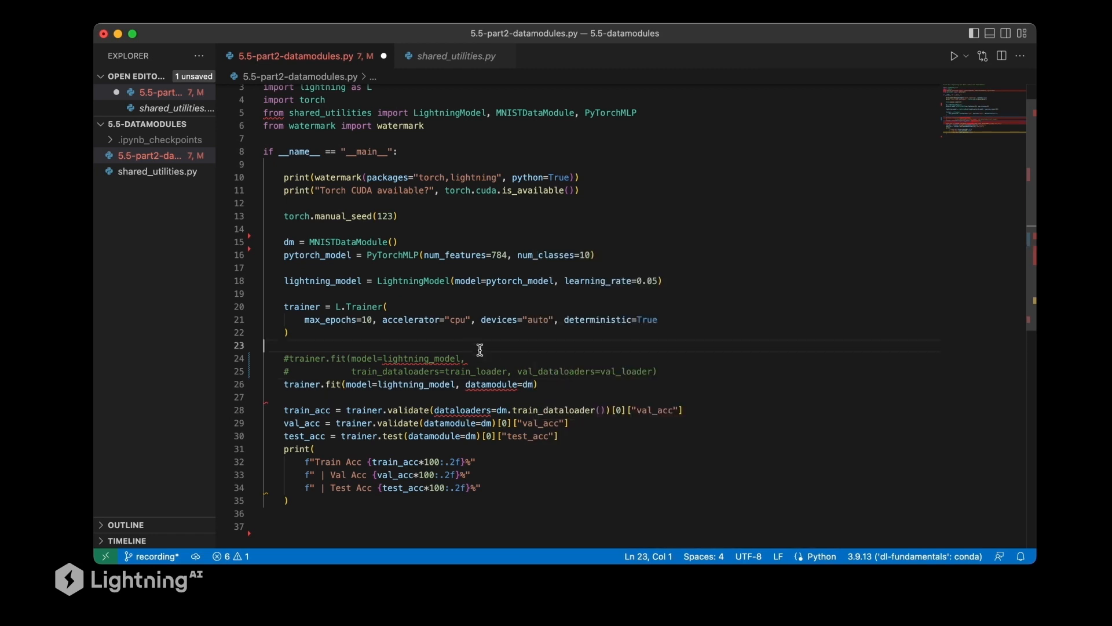
{"action": "mouse_move", "coordinate": [563, 387]}
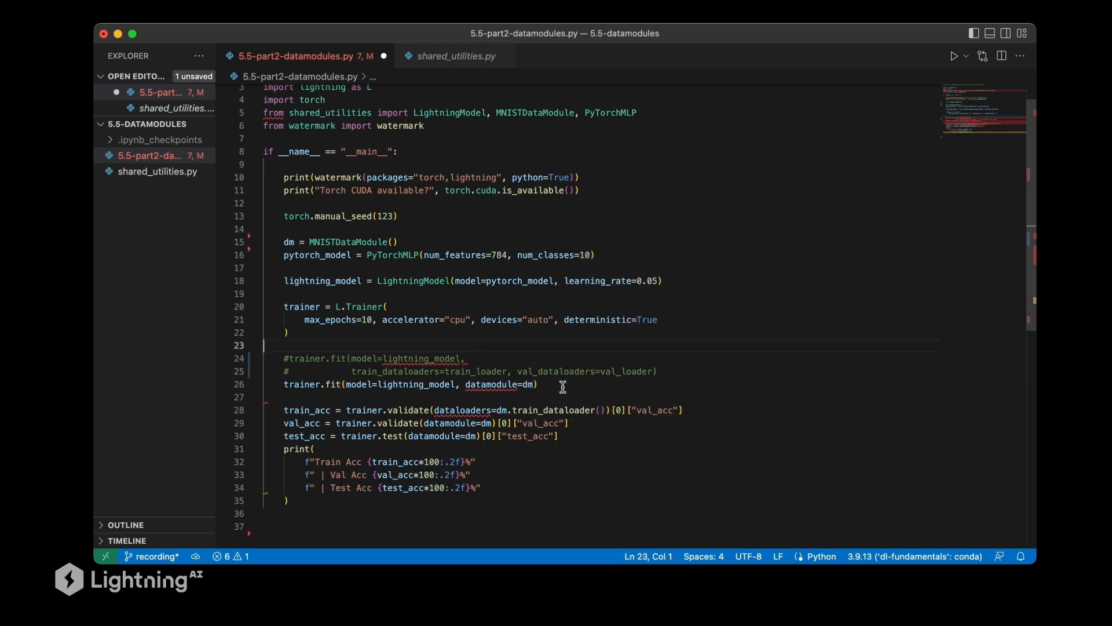
- Check dm.train_dataloader in the validation call, then save and run the script
{"action": "left_click", "coordinate": [494, 368]}
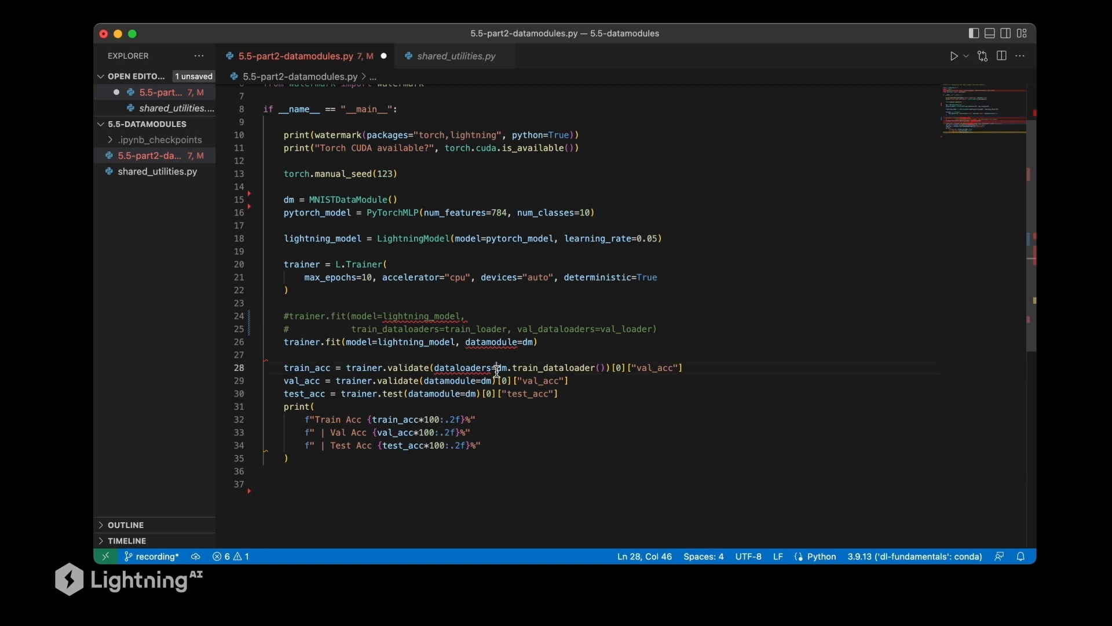
{"action": "double_click", "coordinate": [545, 367]}
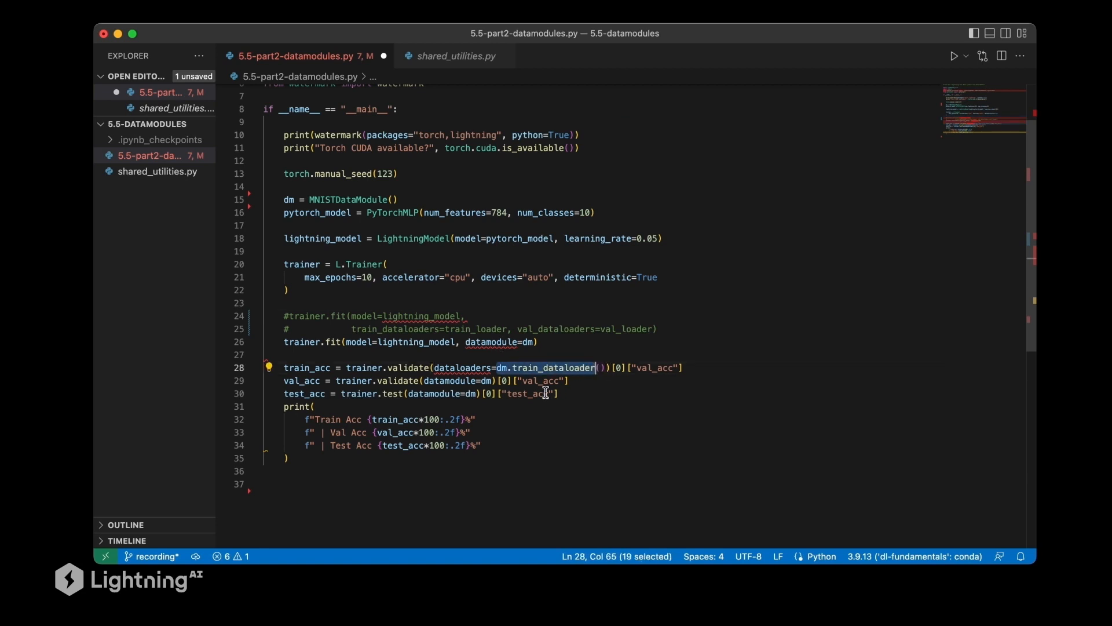
{"action": "mouse_move", "coordinate": [301, 368]}
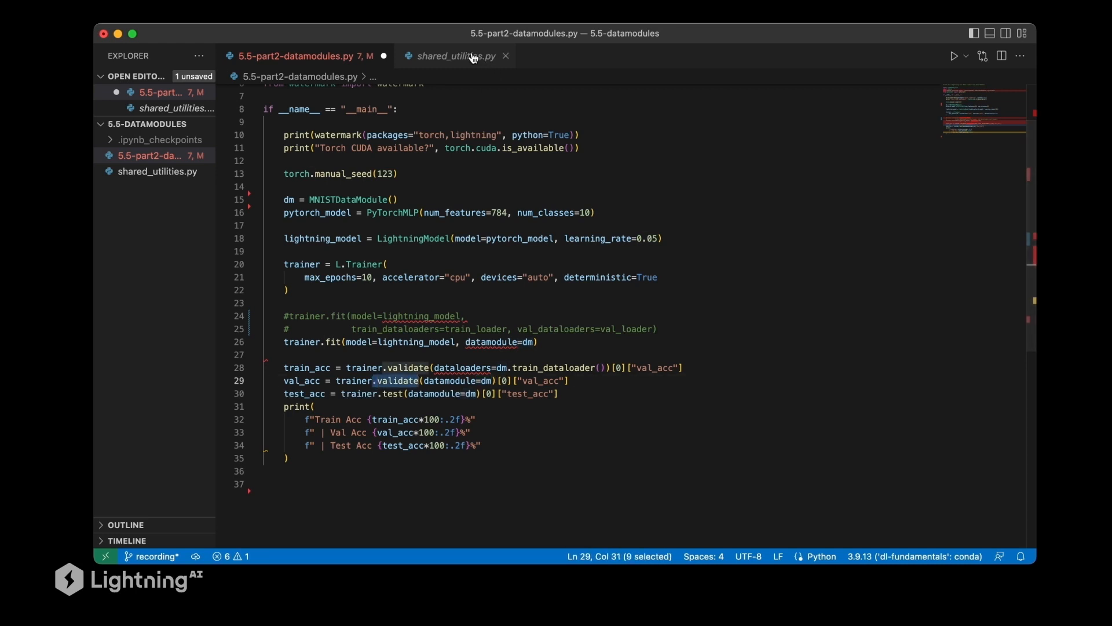
{"action": "left_click", "coordinate": [457, 55]}
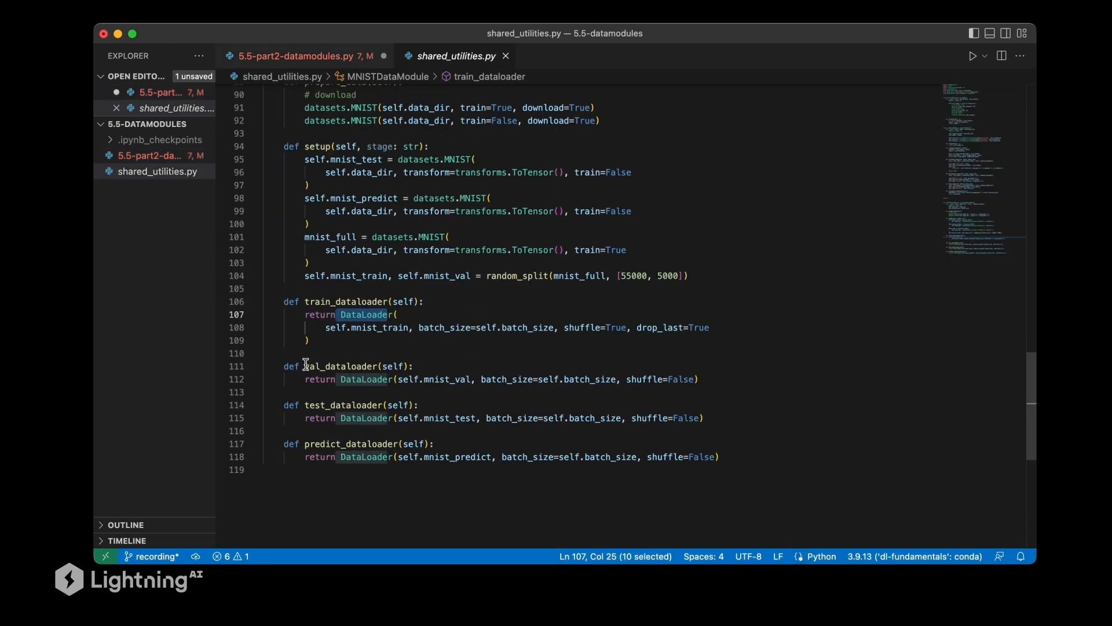
{"action": "left_click", "coordinate": [301, 55]}
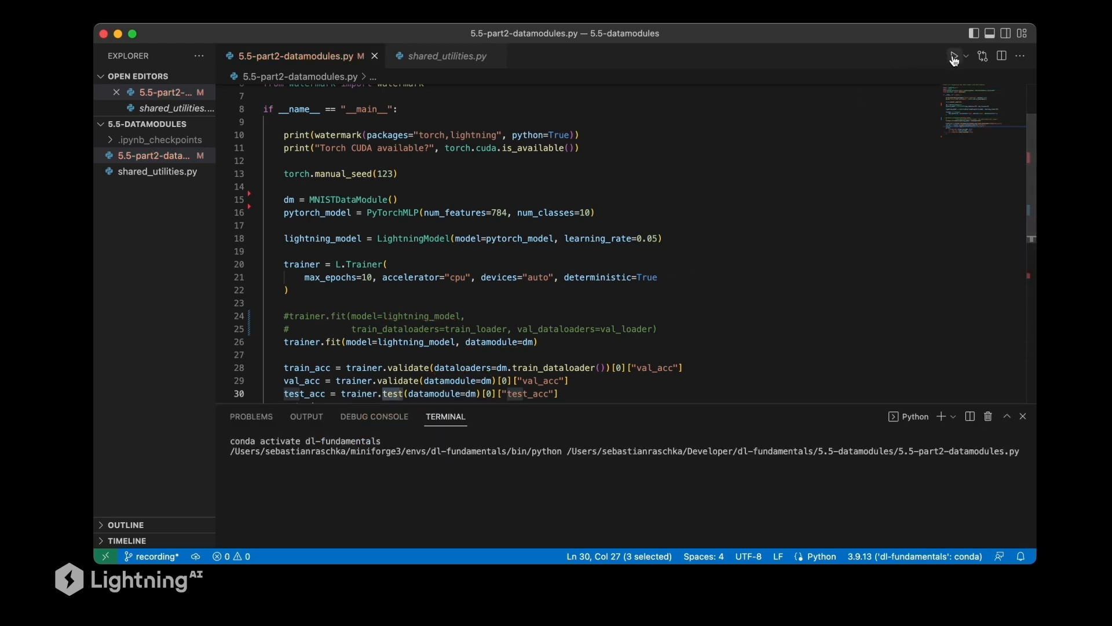
- Let training run in the terminal while viewing the evaluation code
{"action": "key", "text": "Return"}
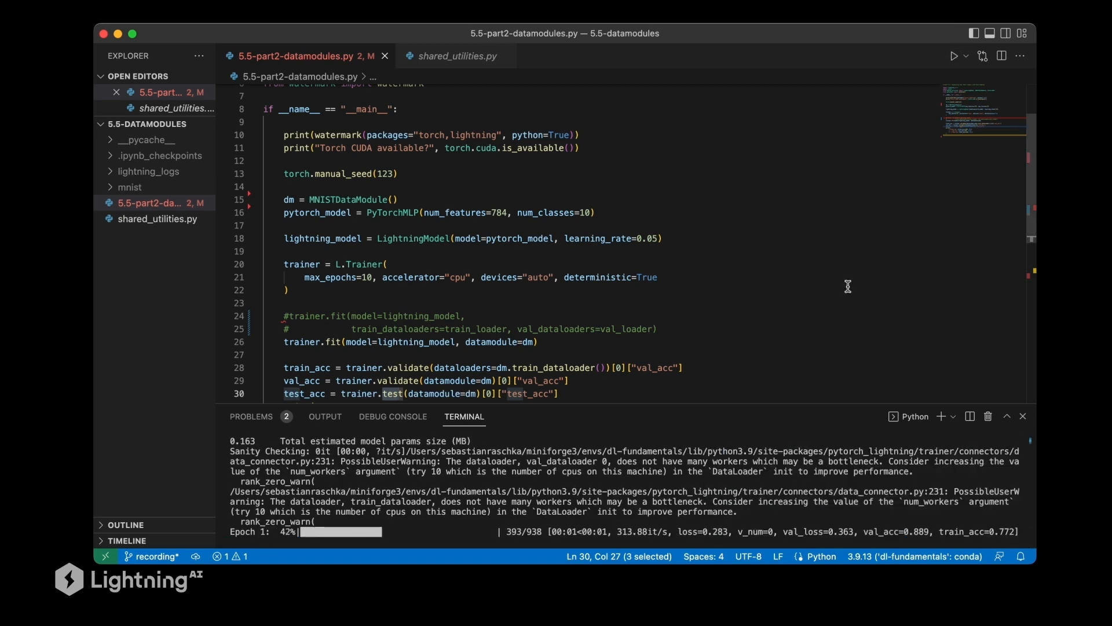
{"action": "scroll", "scroll_direction": "down", "scroll_amount": 3}
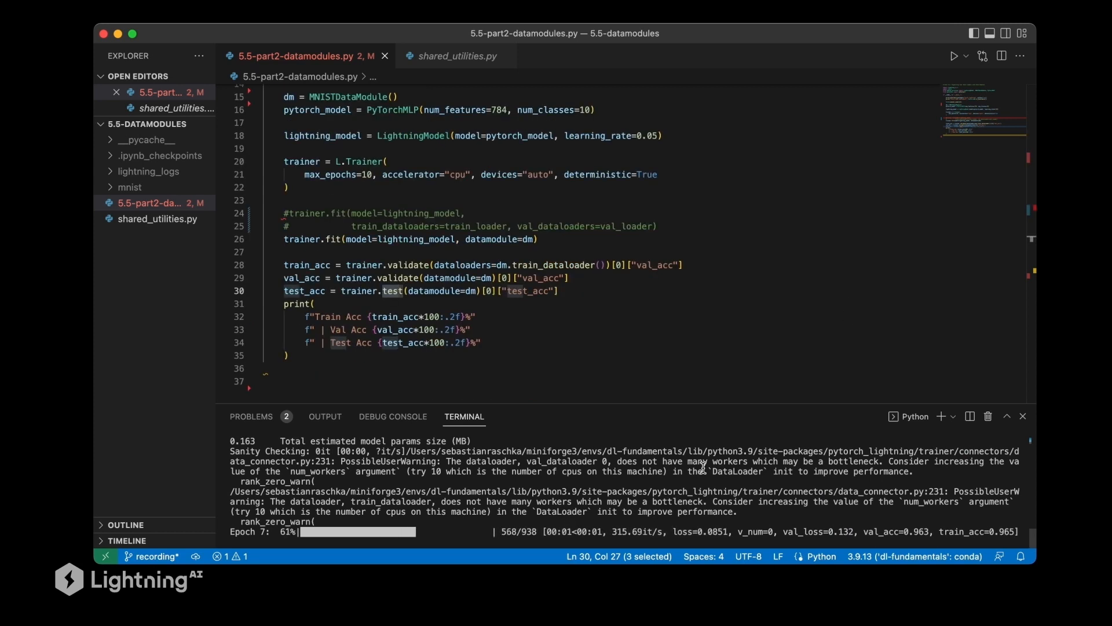